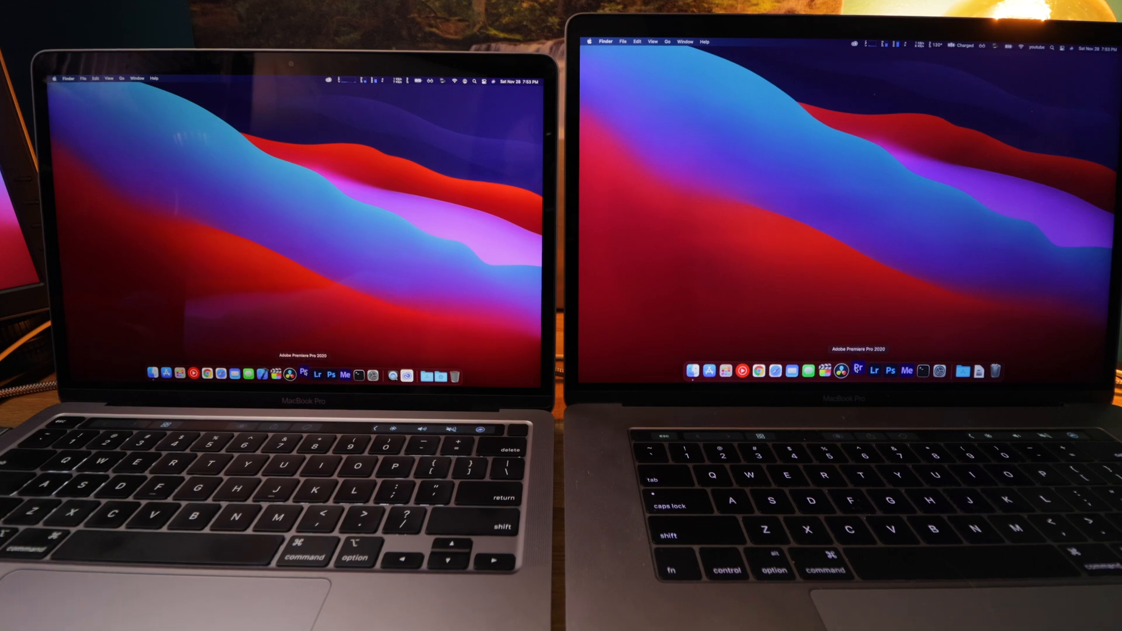
# - Start Adobe Premiere Pro 2020 from the Dock icon
pyautogui.click(302, 374)
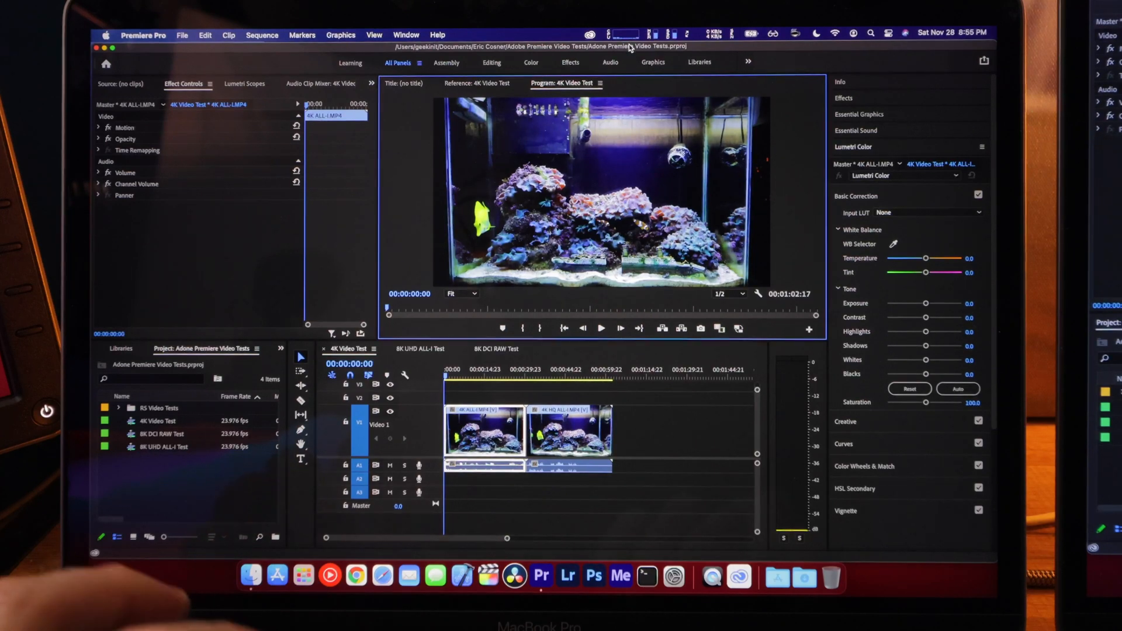
# - Enlarge the Program Monitor and play the 4K Video Test aquarium sequence
pyautogui.click(601, 328)
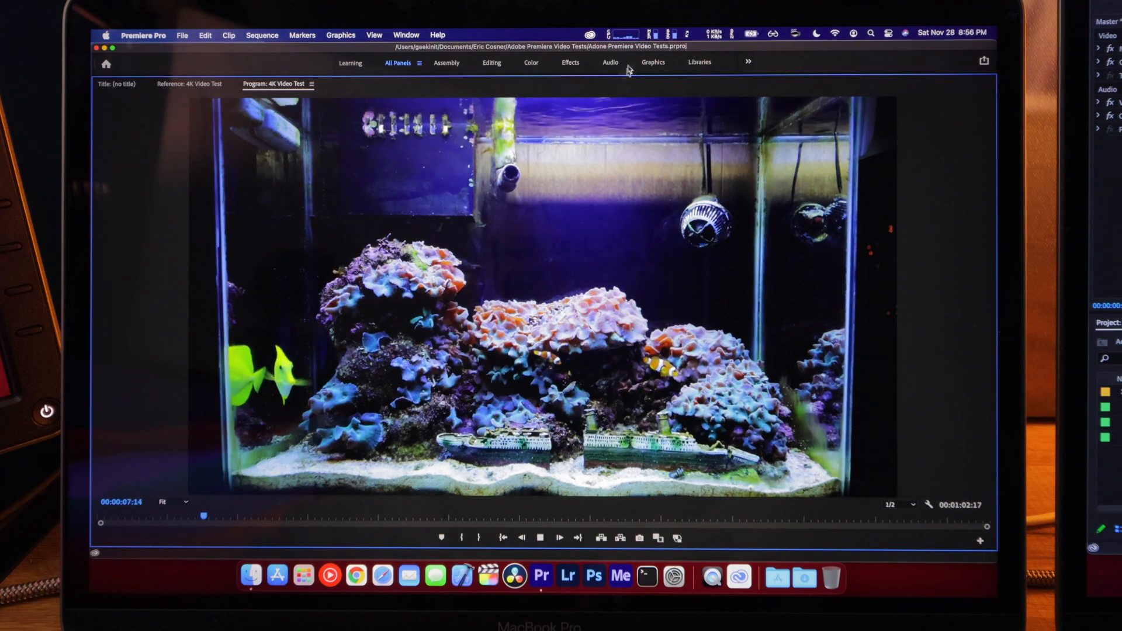
pyautogui.click(624, 35)
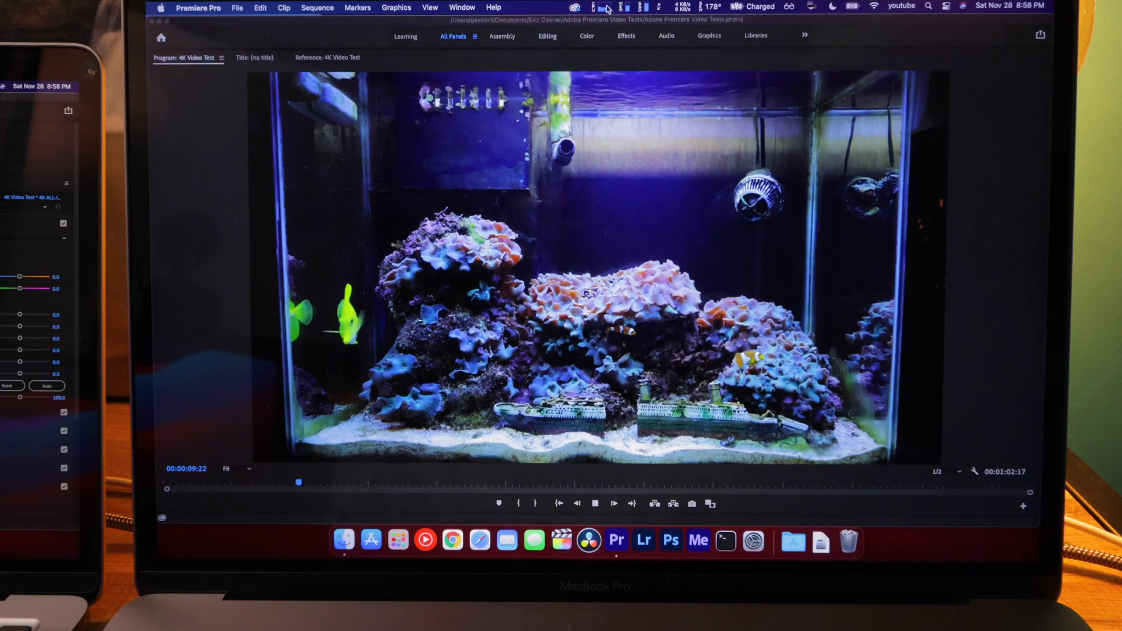
# - Play the 4K Video Test sequence in a full-size Program Monitor on the second MacBook
pyautogui.click(605, 7)
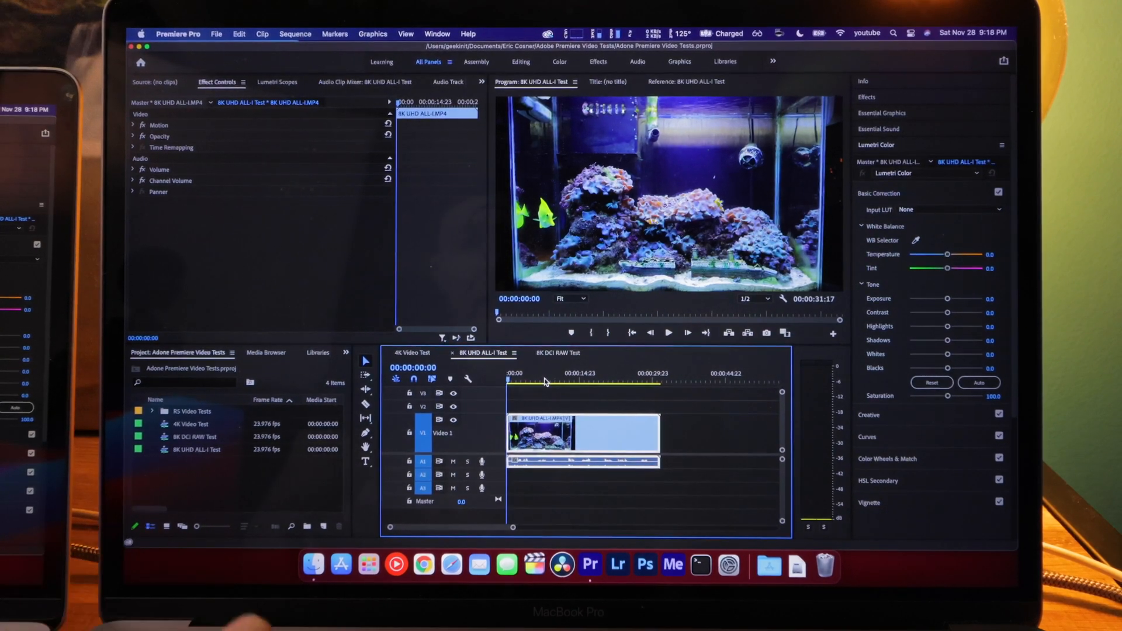
# - Enlarge the Program Monitor and play the 8K UHD ALL-I aquarium sequence on the second MacBook
pyautogui.click(669, 332)
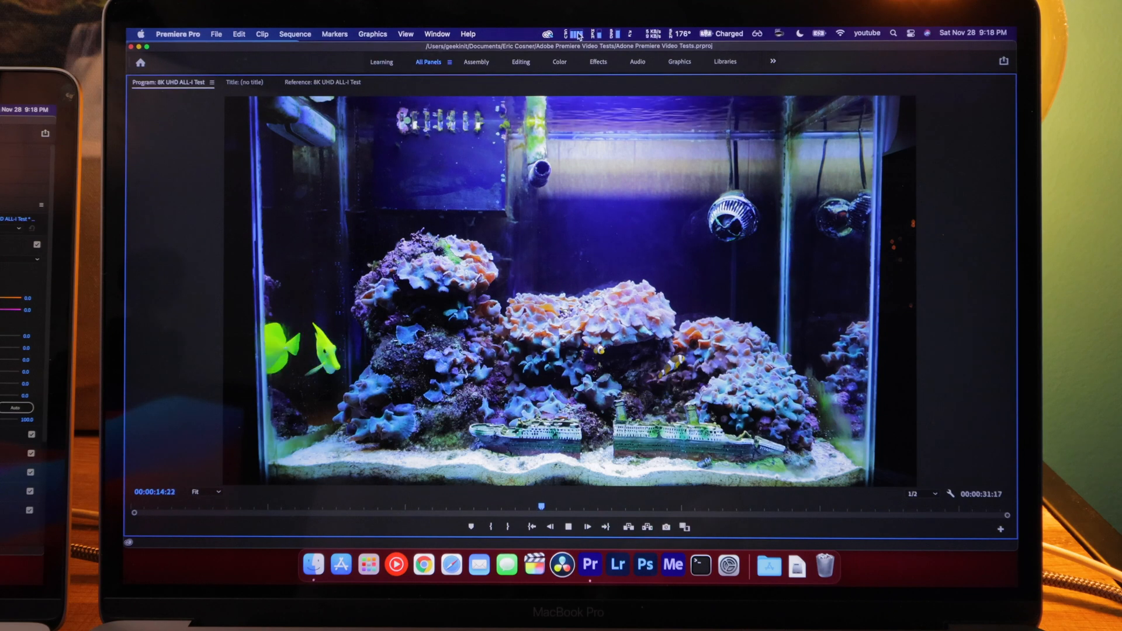
pyautogui.click(576, 33)
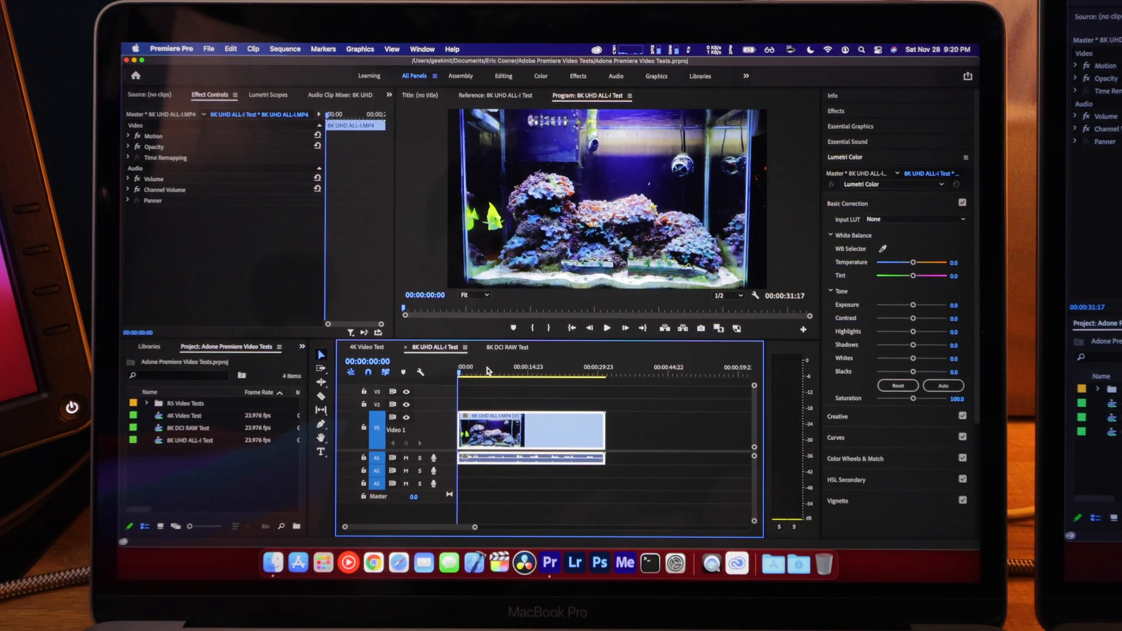
# - Enlarge the Program Monitor and play the 8K UHD ALL-I aquarium sequence on the first MacBook
pyautogui.click(605, 328)
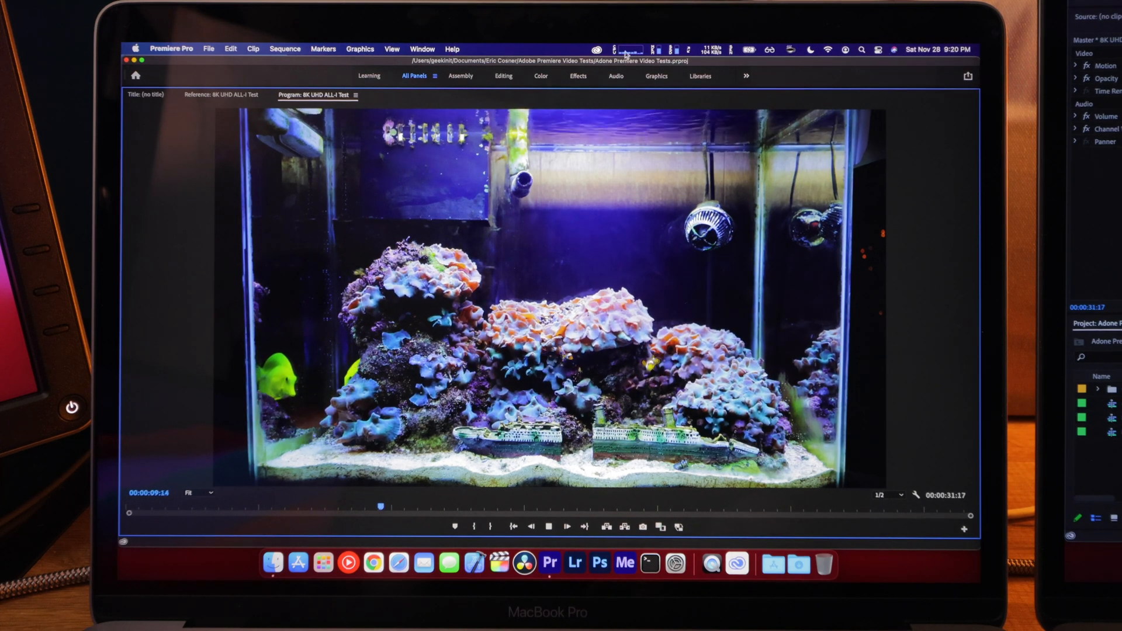
pyautogui.click(628, 49)
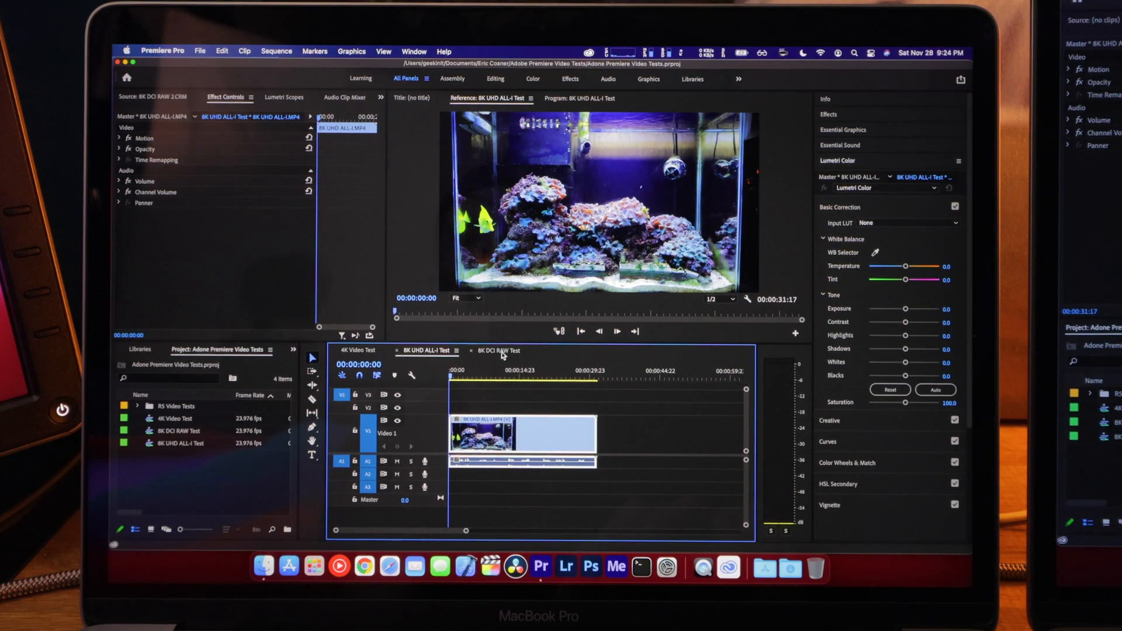
# - Switch to the 8K DCI RAW Test sequence and reveal 8K DCI RAW 2.CRM in the project
pyautogui.click(498, 350)
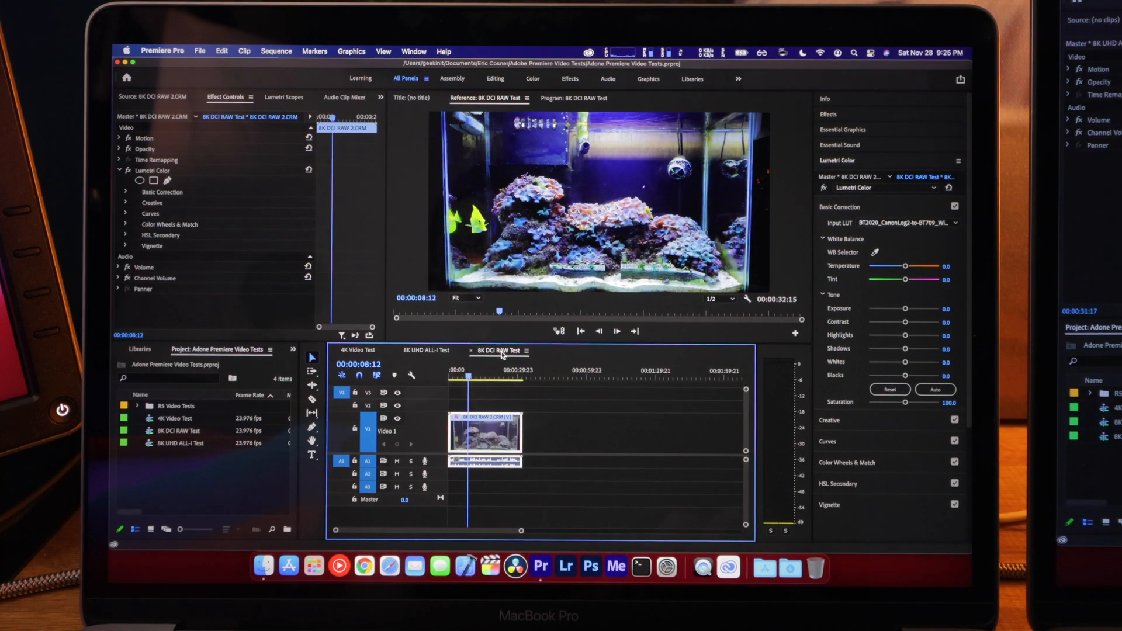
pyautogui.rightClick(479, 429)
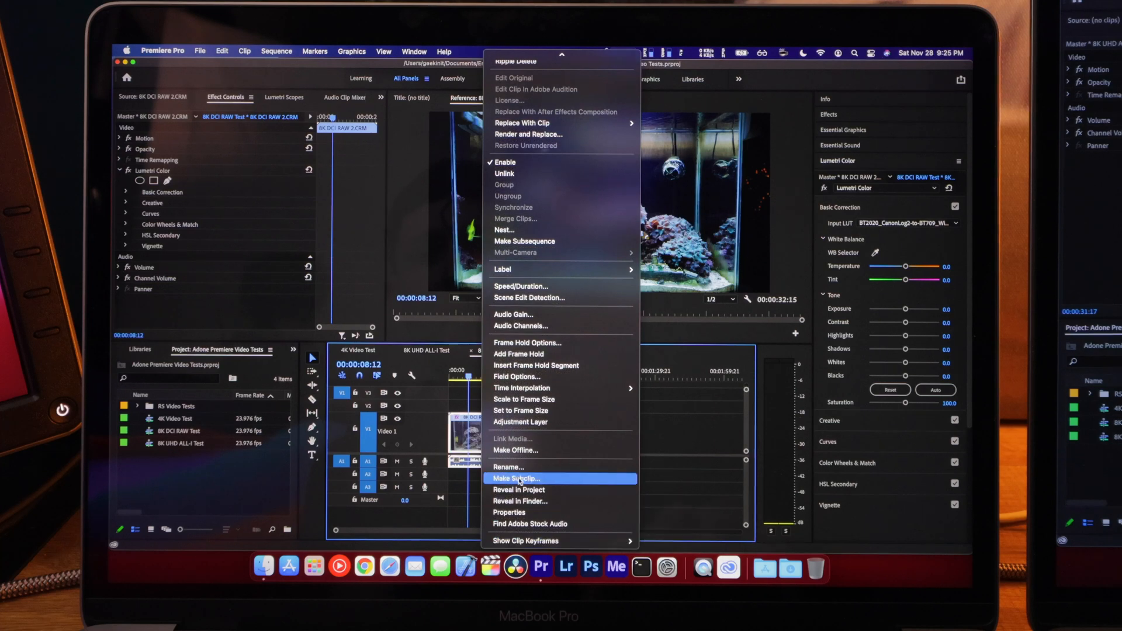
pyautogui.moveTo(529, 410)
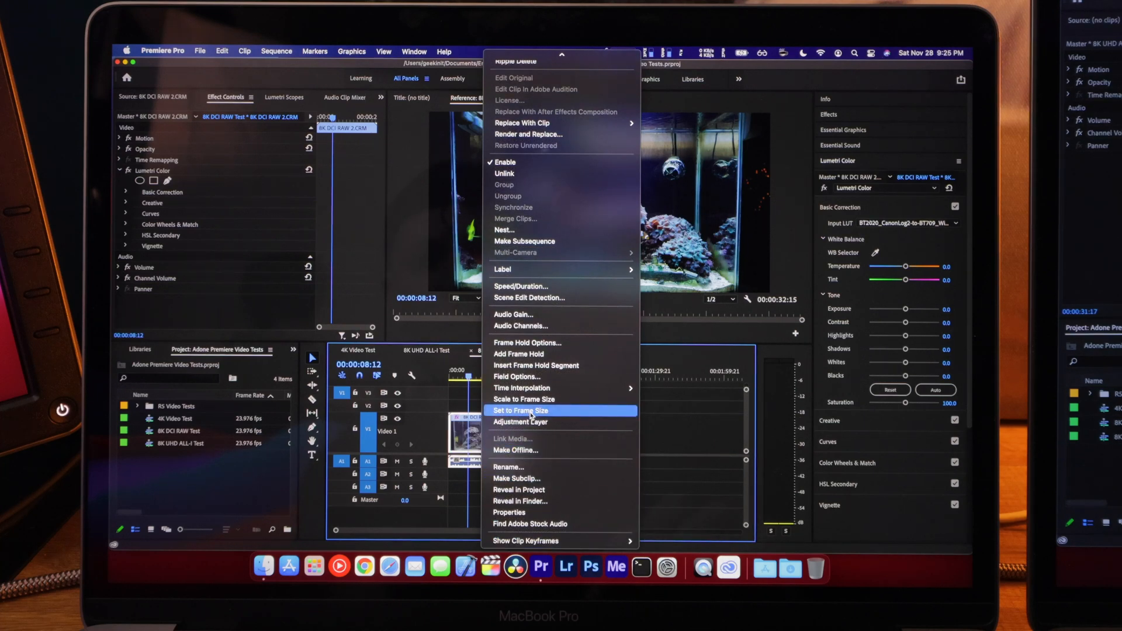
pyautogui.moveTo(520, 489)
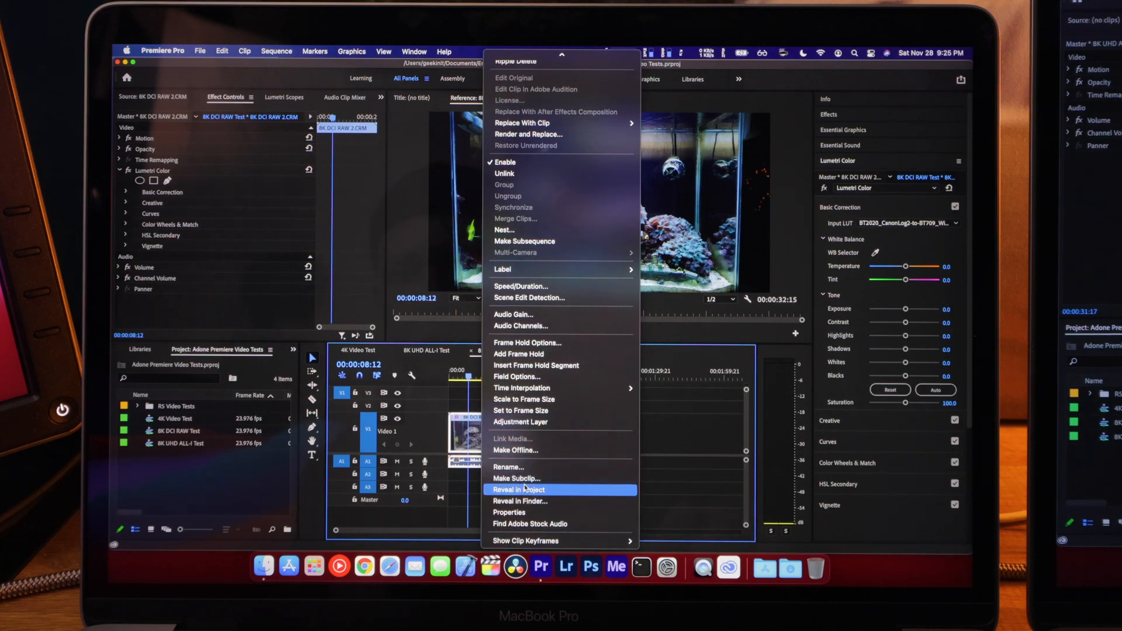
pyautogui.click(519, 490)
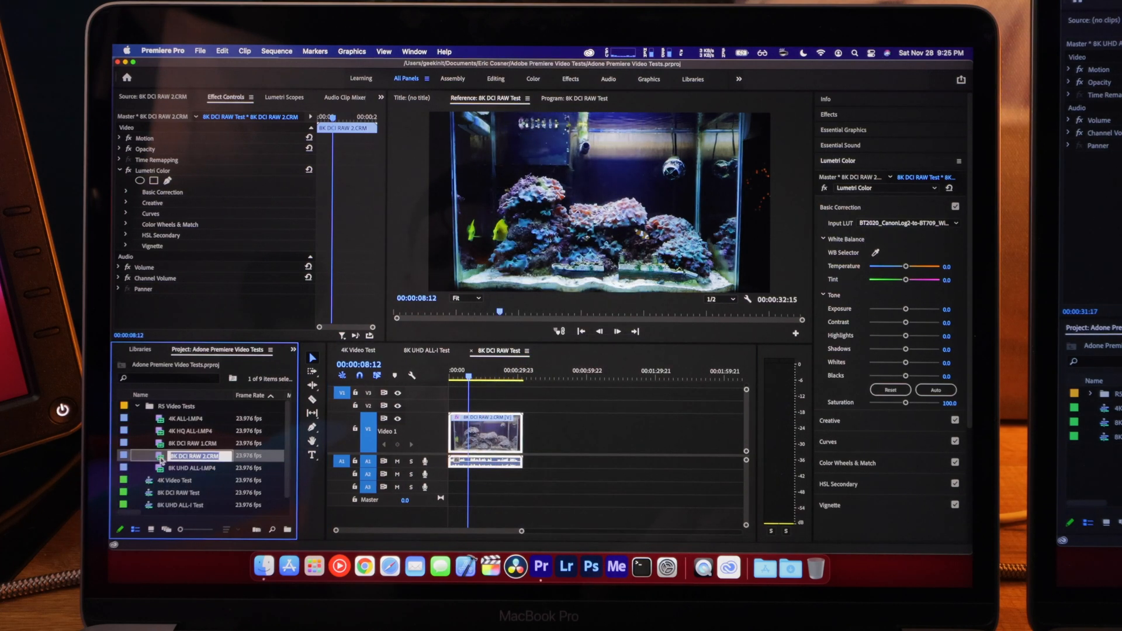
pyautogui.click(194, 456)
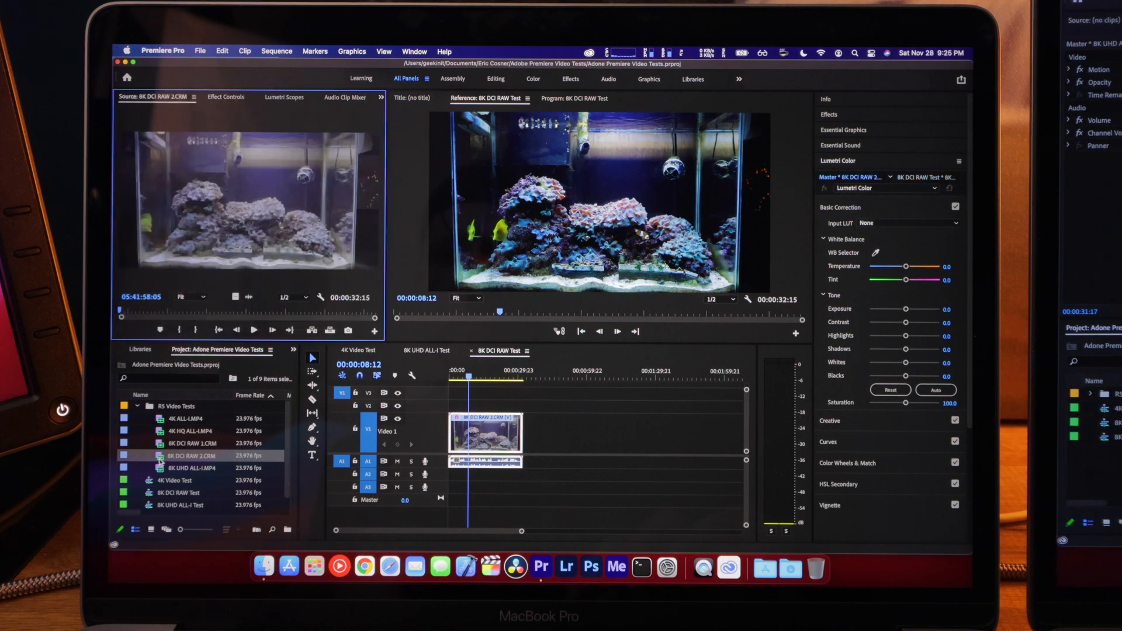
# - Set the RAW clip's source Gamma to Canon Log 2, matching its Log2-to-BT709 LUT
pyautogui.click(225, 96)
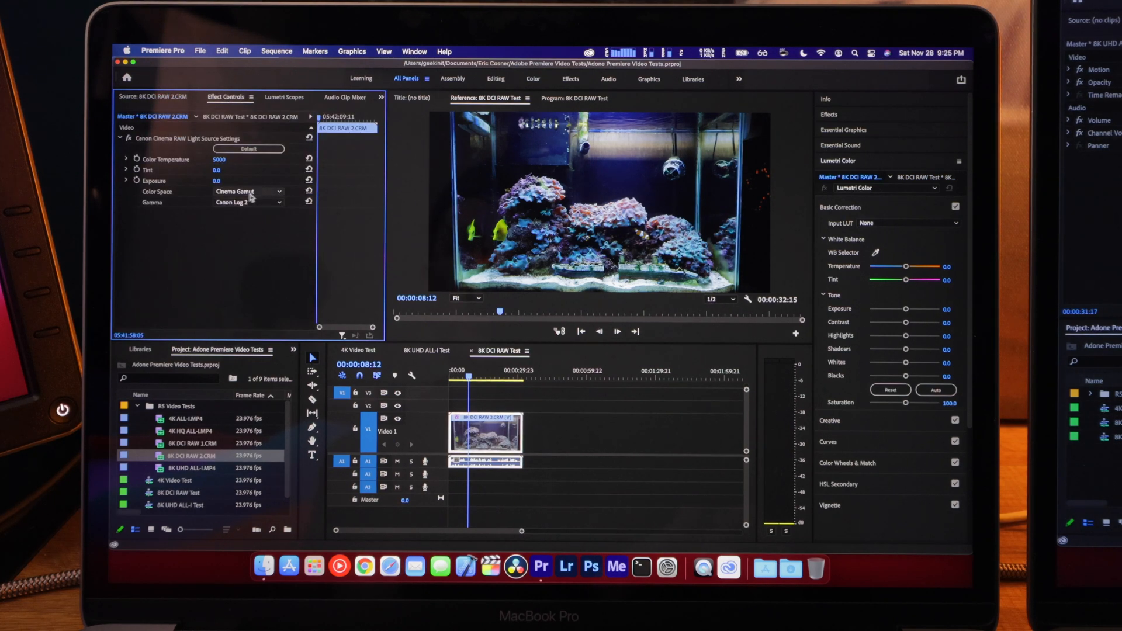
pyautogui.click(248, 201)
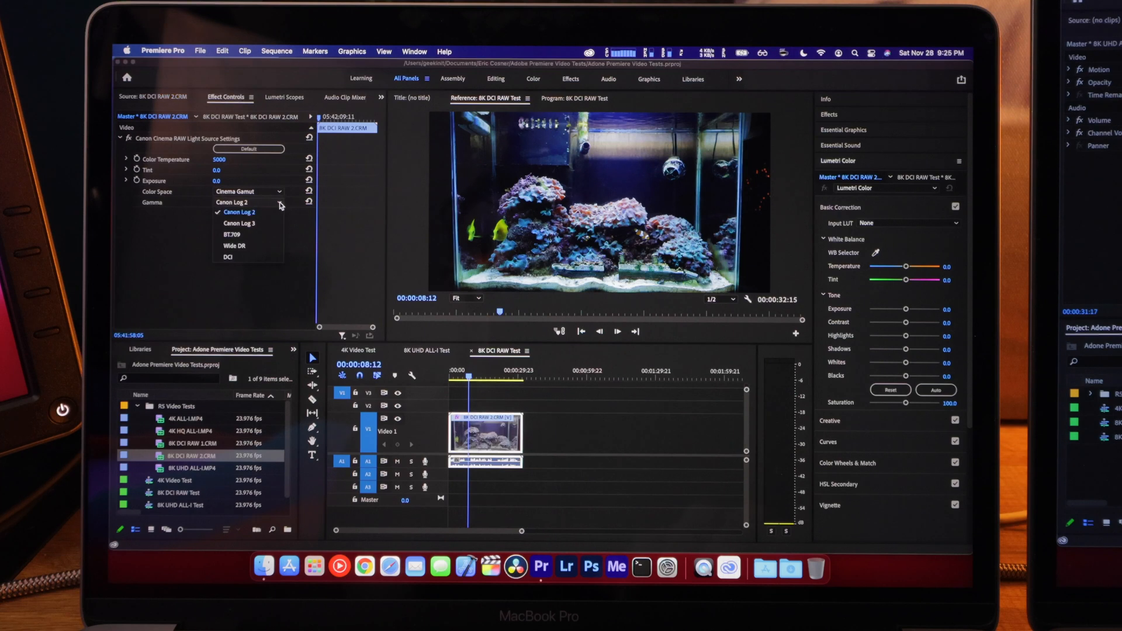
pyautogui.moveTo(247, 223)
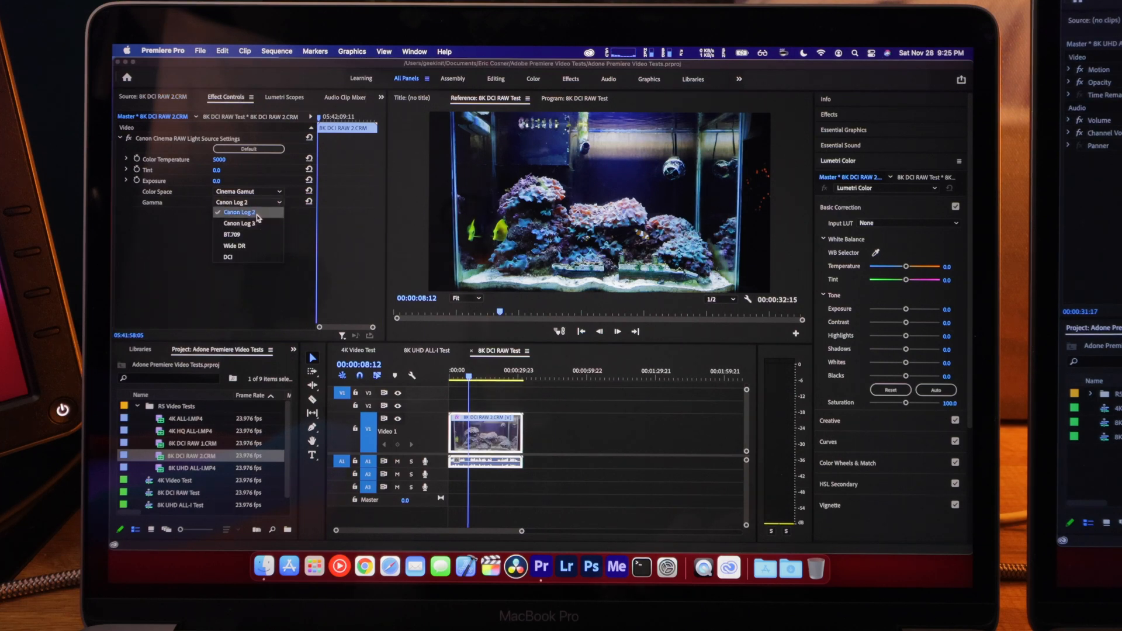
pyautogui.click(236, 213)
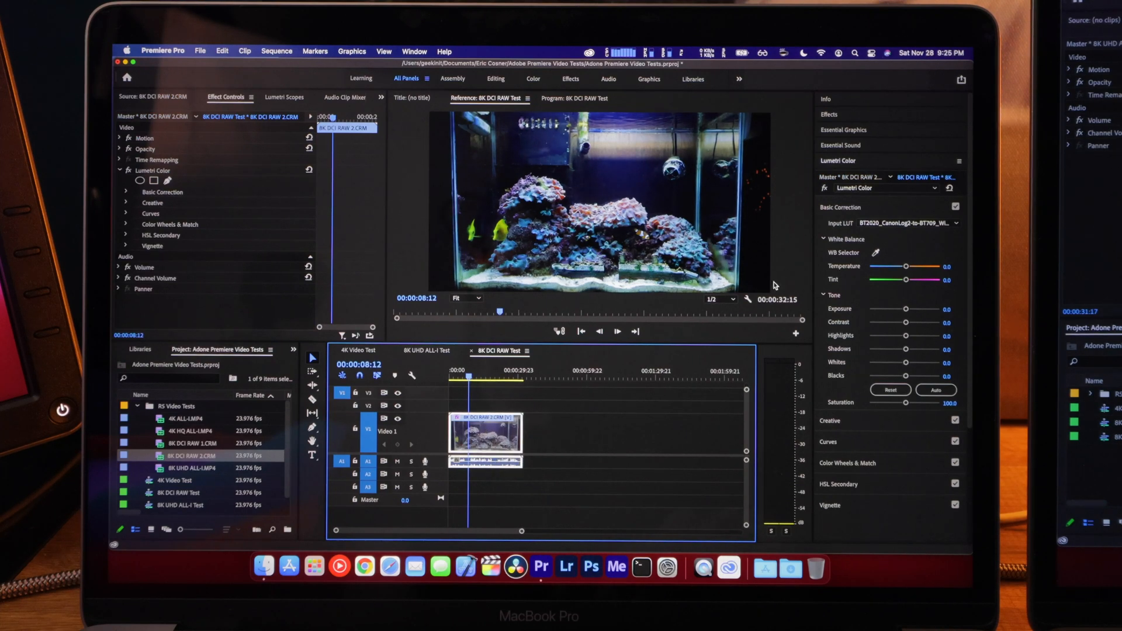
# - Bring up the 8K DCI RAW Test Program monitor with the playhead at the start
pyautogui.click(956, 223)
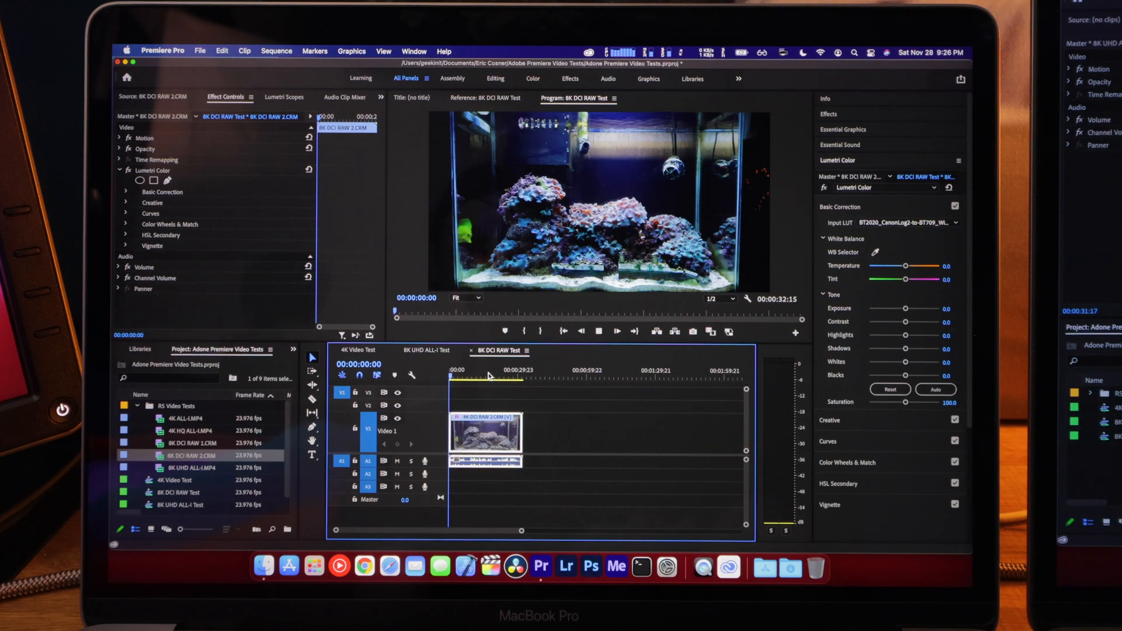
# - Fill the window with the Program Monitor and play the LUT-graded 8K DCI RAW sequence
pyautogui.click(616, 331)
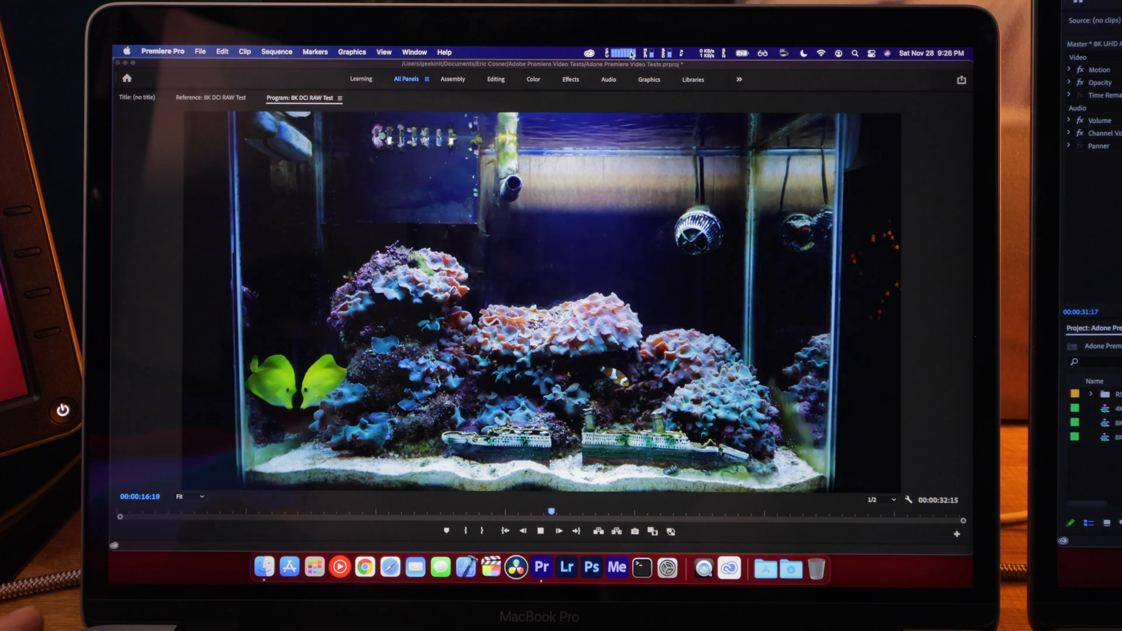
pyautogui.click(630, 53)
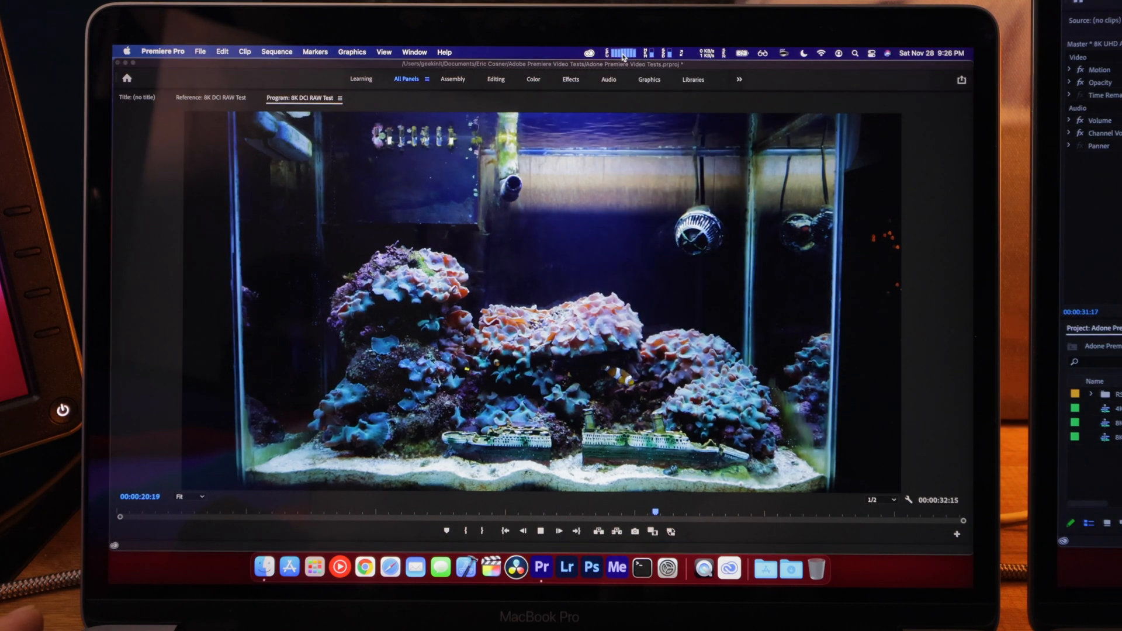
pyautogui.click(627, 54)
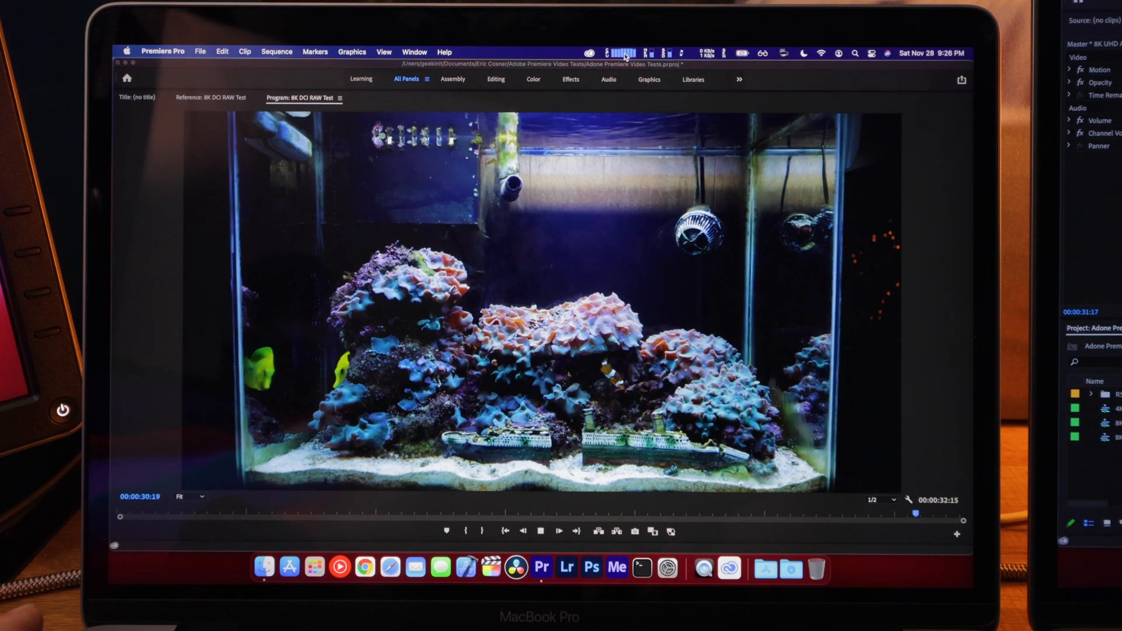
pyautogui.click(621, 53)
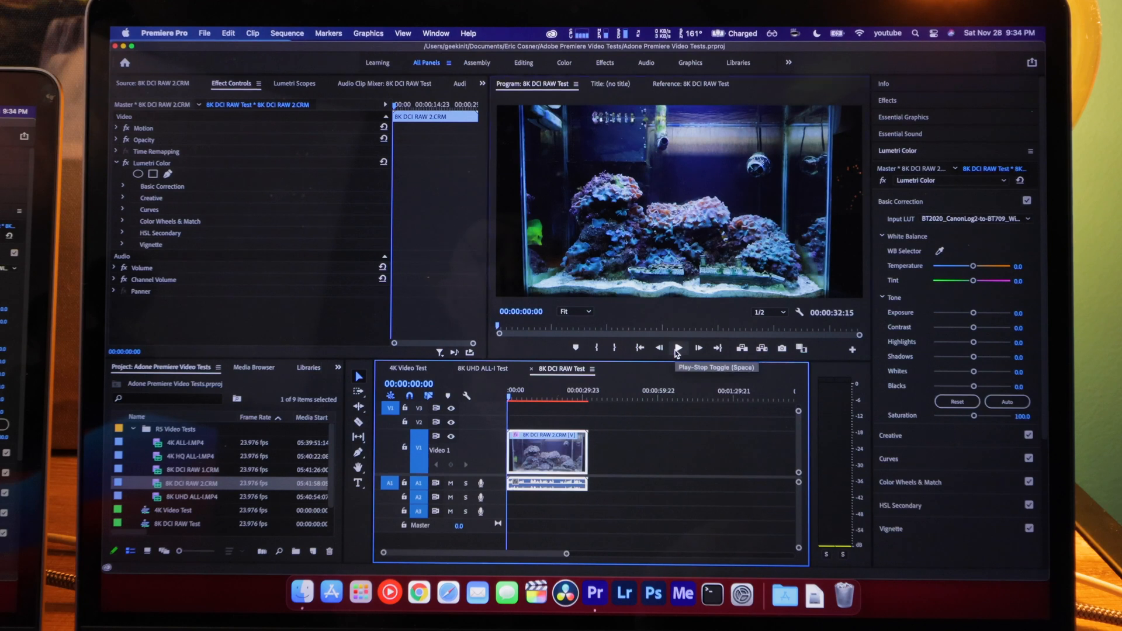
# - Start full-size 8K DCI RAW Test playback on the 2016 MacBook Pro
pyautogui.click(676, 347)
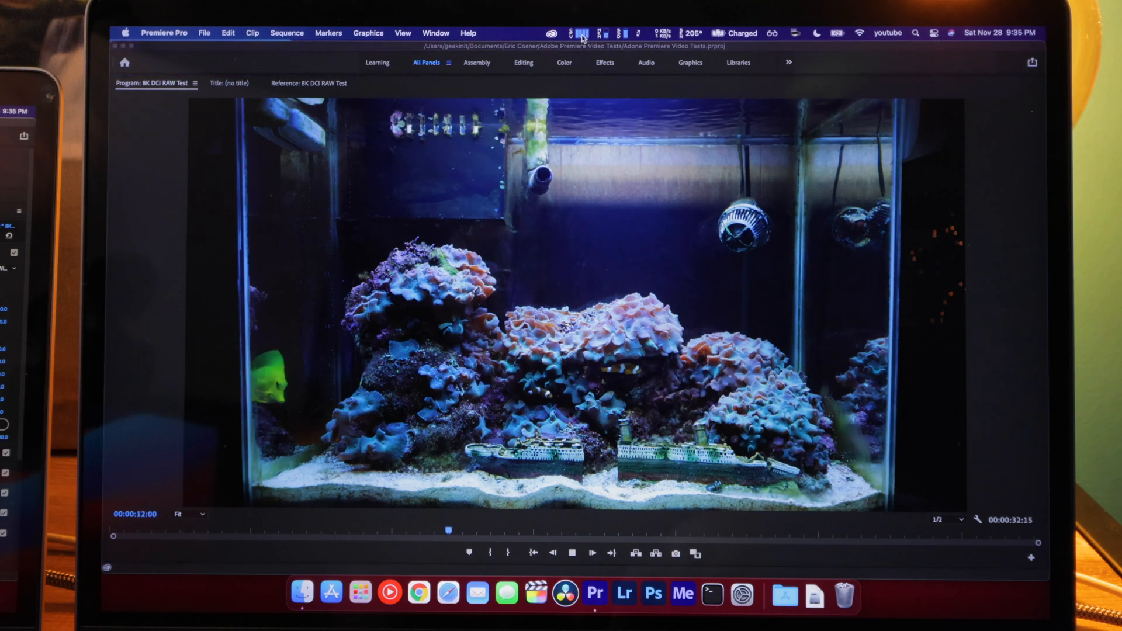
pyautogui.click(580, 33)
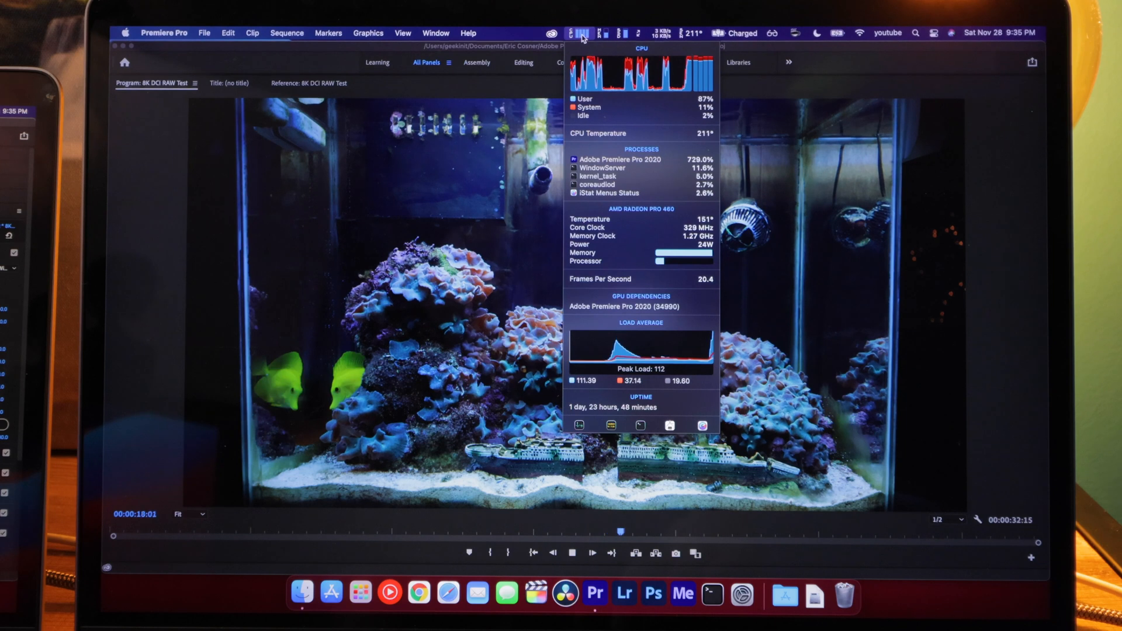
pyautogui.click(580, 33)
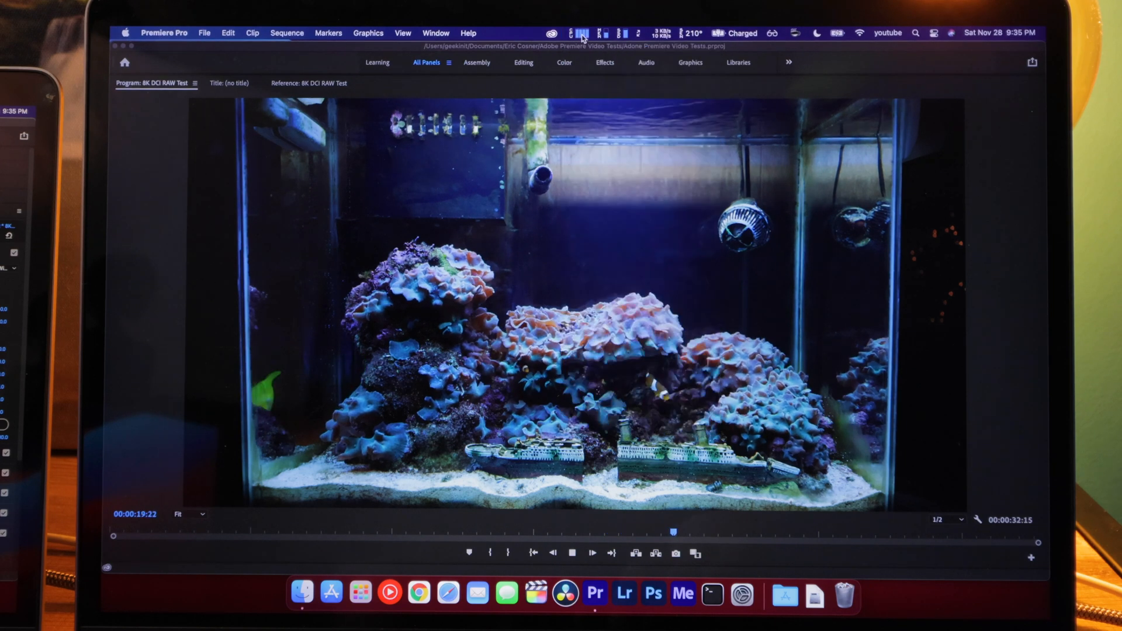